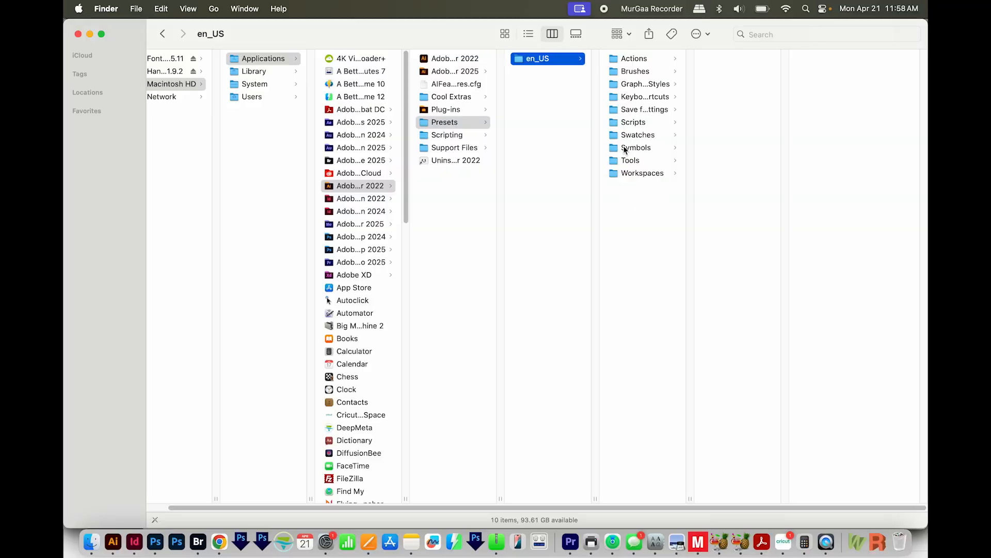
Show the Swatches folder's swatch libraries under Presets > en_US in column view
{"action": "left_click", "coordinate": [638, 134]}
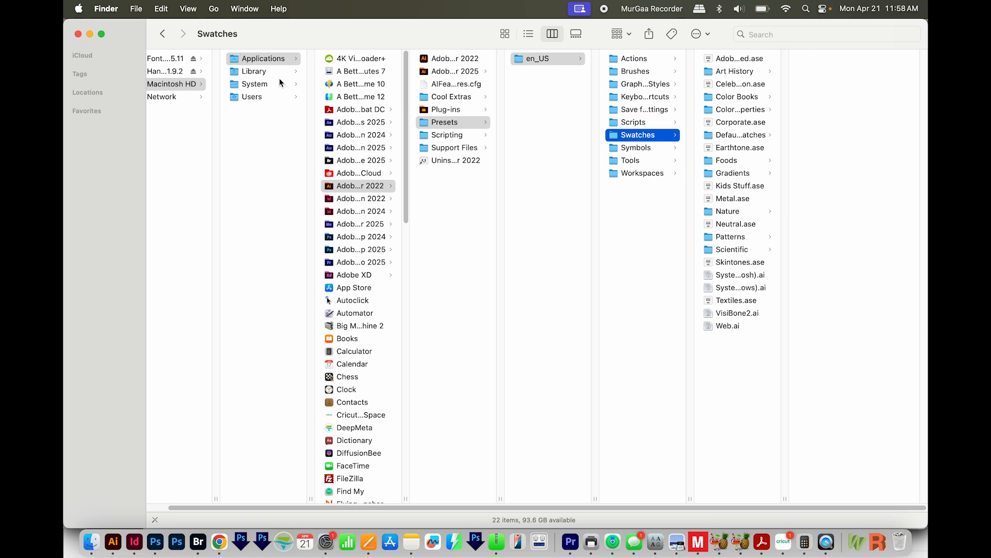
{"action": "mouse_move", "coordinate": [450, 128]}
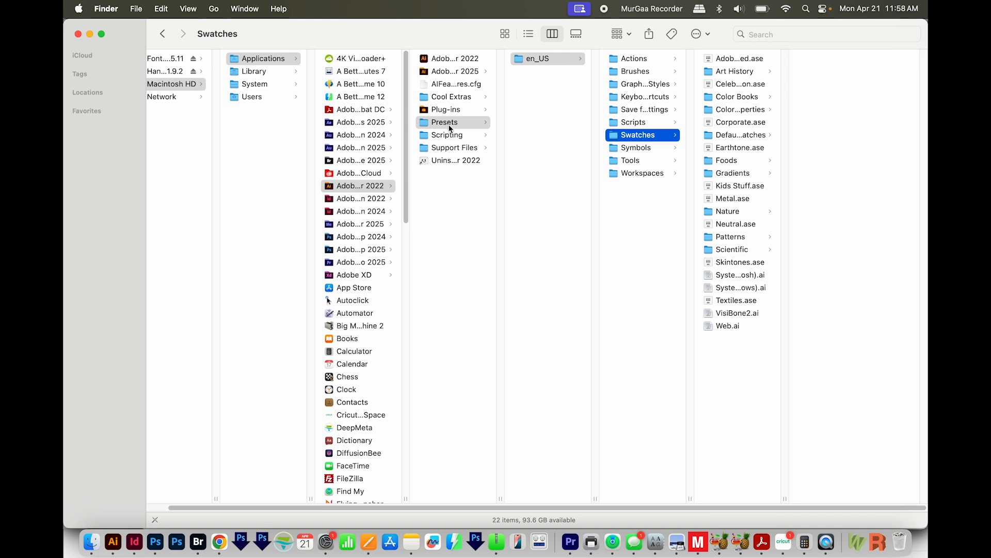
{"action": "mouse_move", "coordinate": [668, 238]}
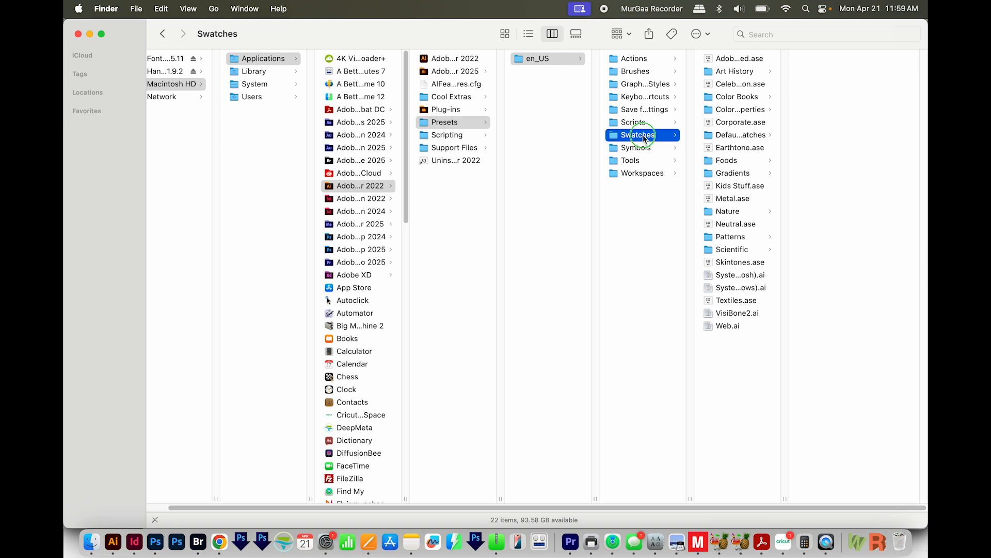
Bring up the context menu on the Swatches folder to copy its pathname
{"action": "right_click", "coordinate": [640, 136]}
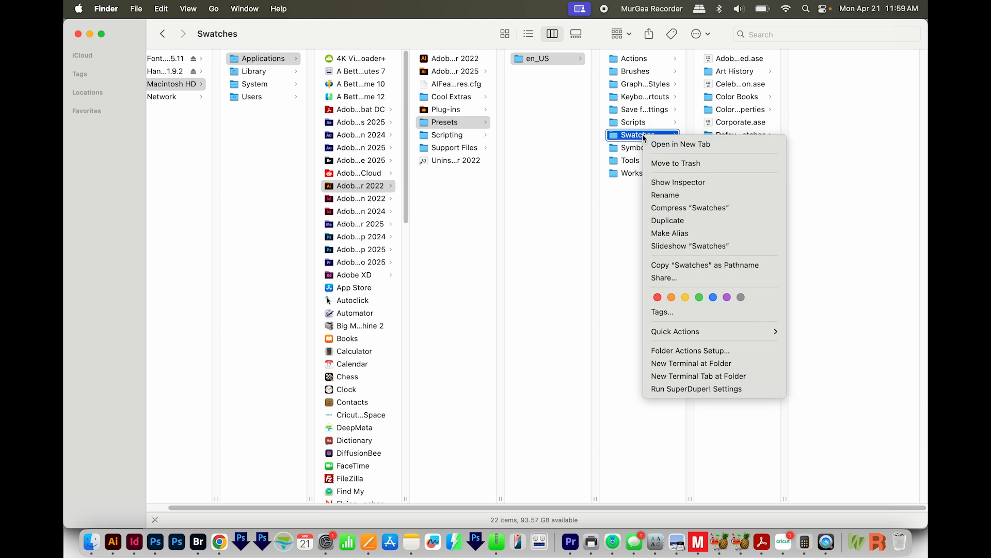
{"action": "mouse_move", "coordinate": [693, 223]}
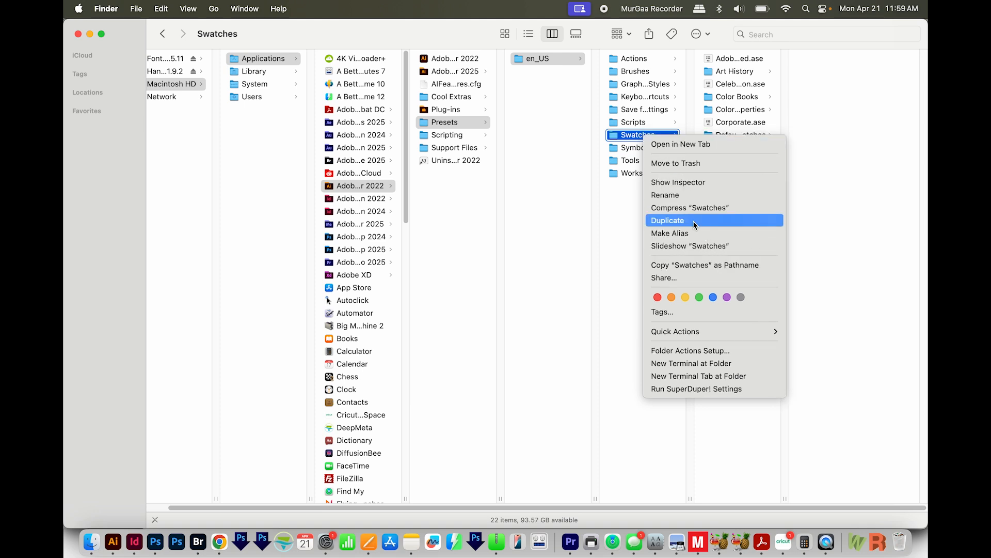
{"action": "mouse_move", "coordinate": [698, 271]}
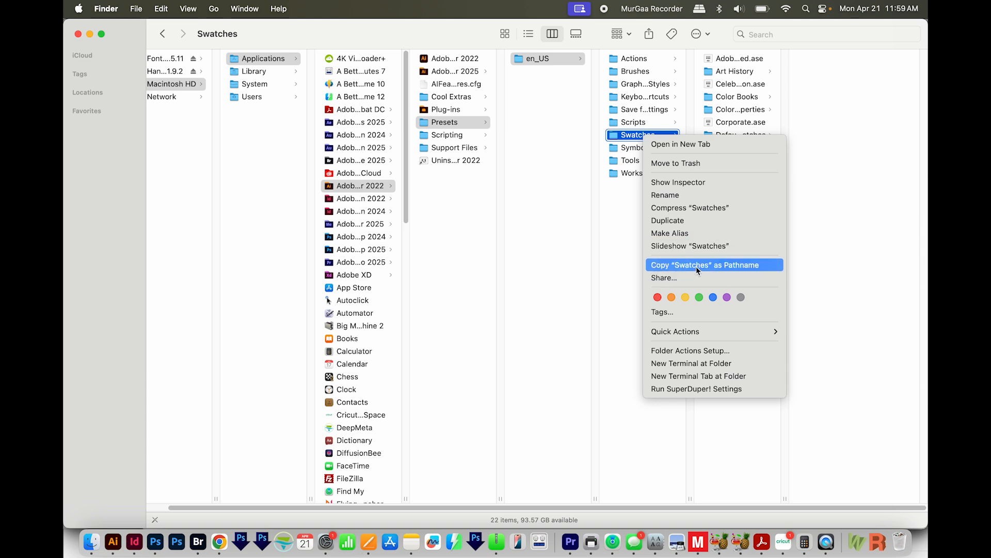
{"action": "mouse_move", "coordinate": [702, 268]}
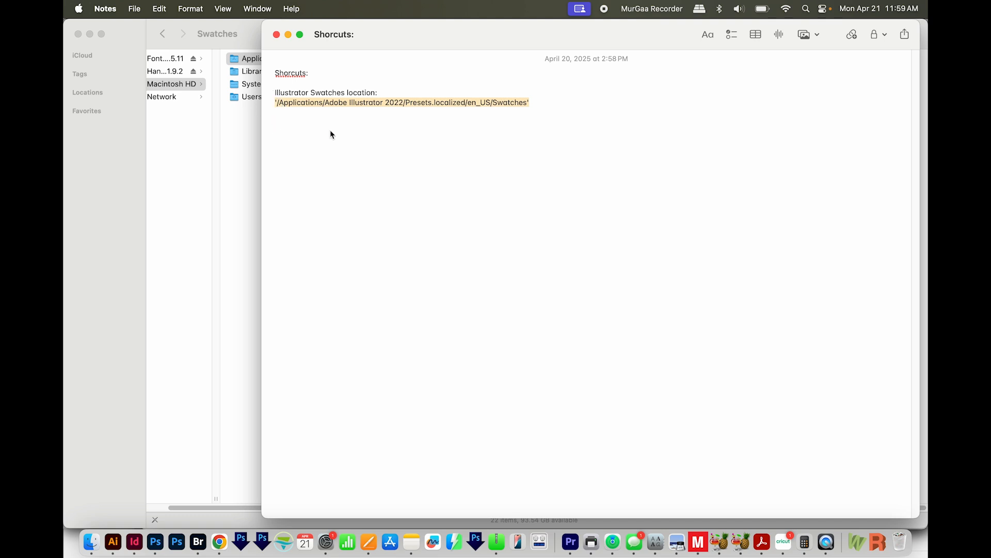
{"action": "mouse_move", "coordinate": [362, 122]}
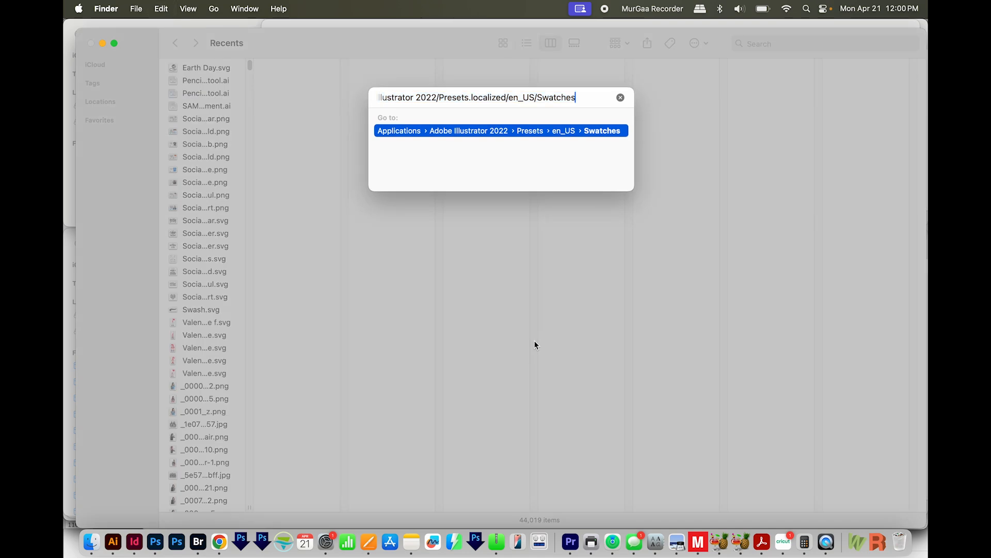
Jump to the Swatches folder from the pasted path in Go to Folder
{"action": "key", "text": "Return"}
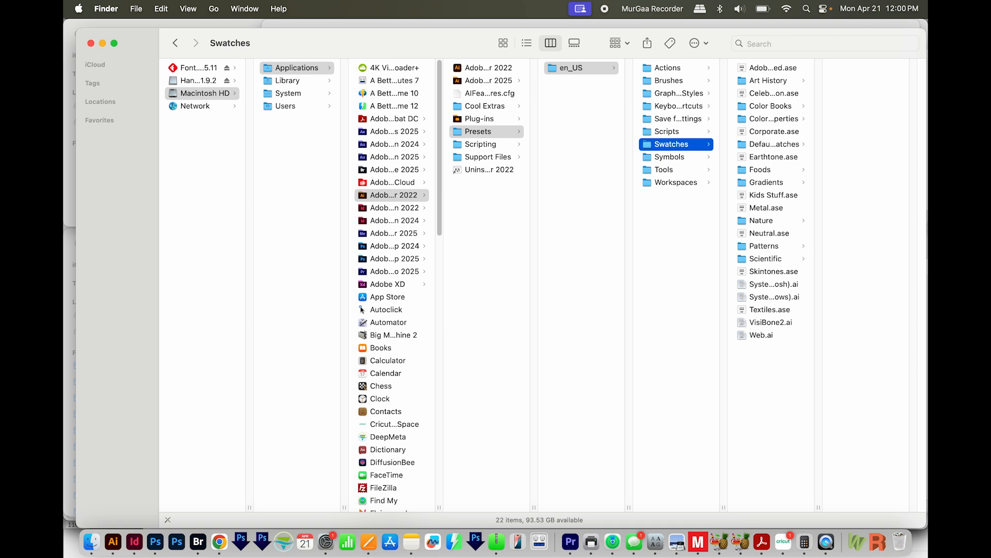
{"action": "mouse_move", "coordinate": [824, 377]}
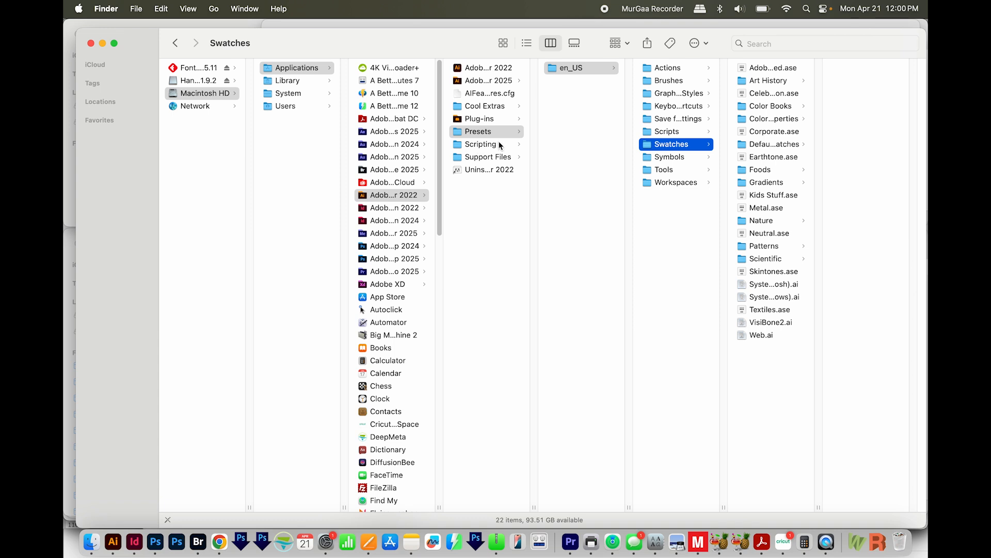
{"action": "mouse_move", "coordinate": [415, 542]}
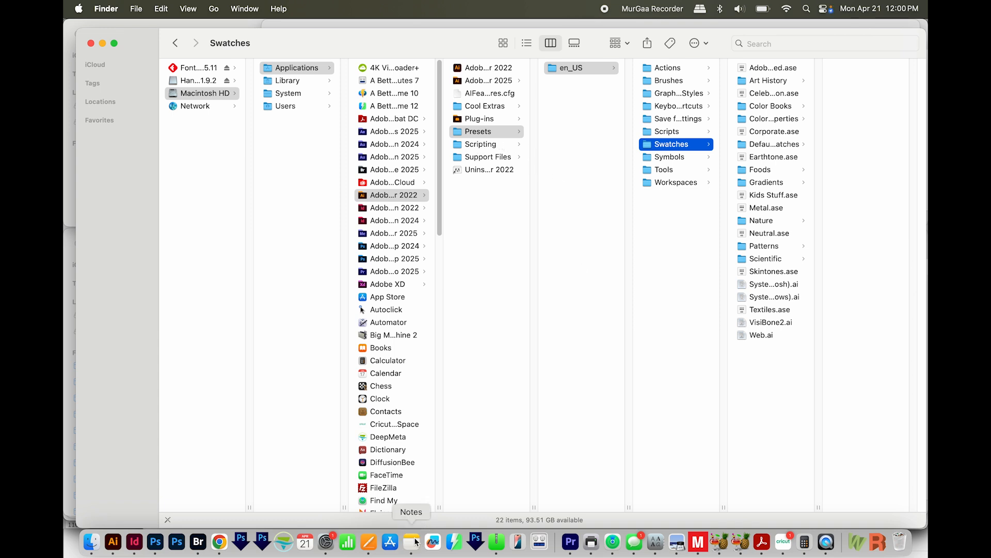
Bring the Shortcuts note with the saved Swatches path back to the front
{"action": "left_click", "coordinate": [411, 541]}
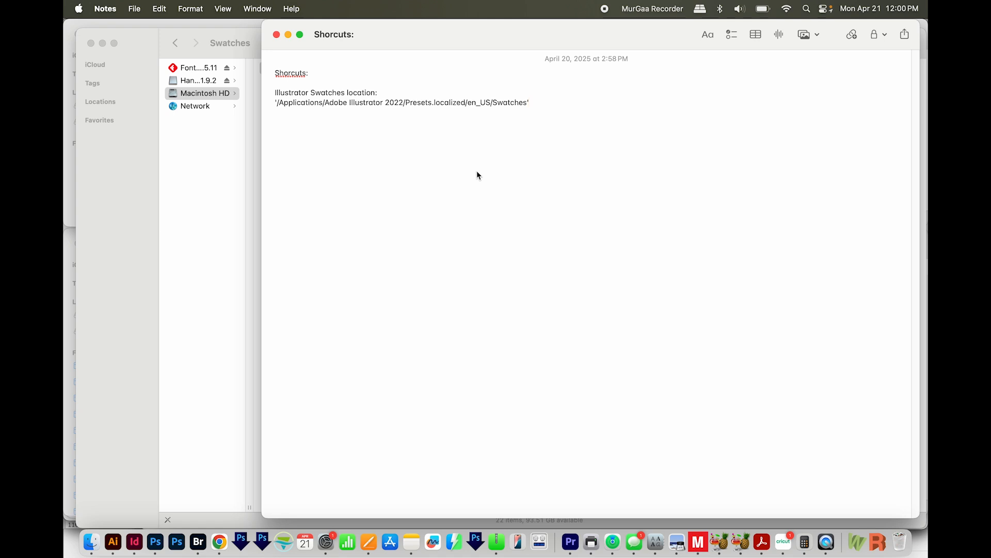